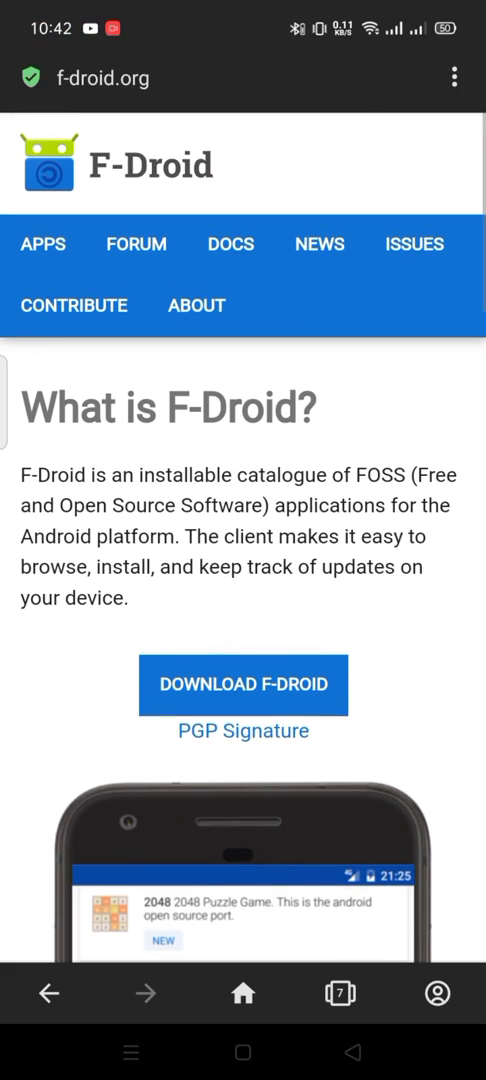
Download F-Droid.apk (8.17 MB) from f-droid.org and show it in Opera's Downloads list
click(242, 685)
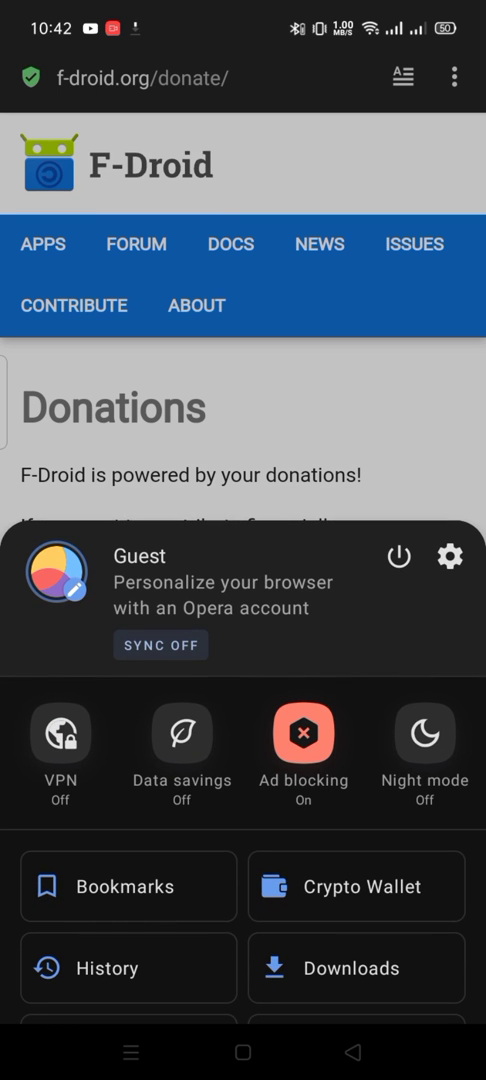
click(356, 967)
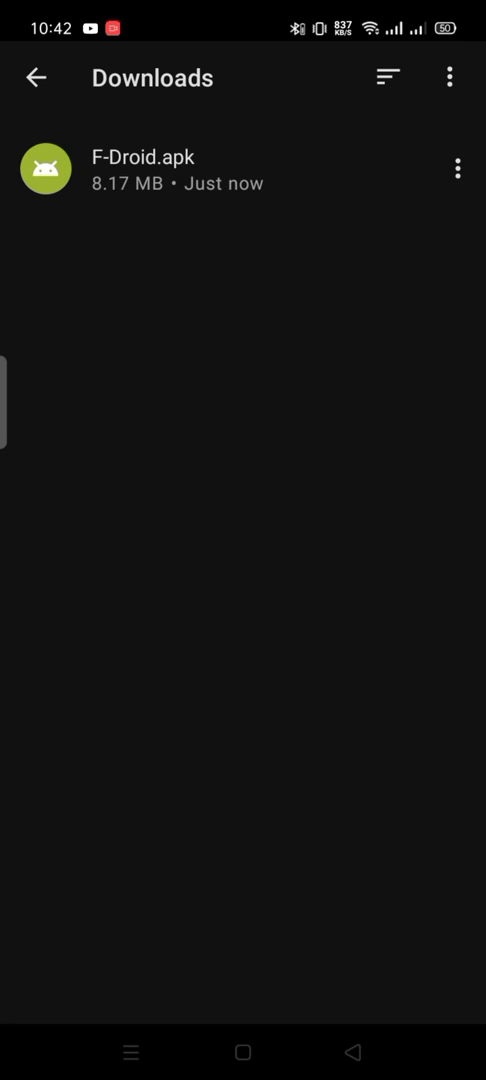
Install F-Droid from F-Droid.apk using Package installer, then launch it
click(150, 168)
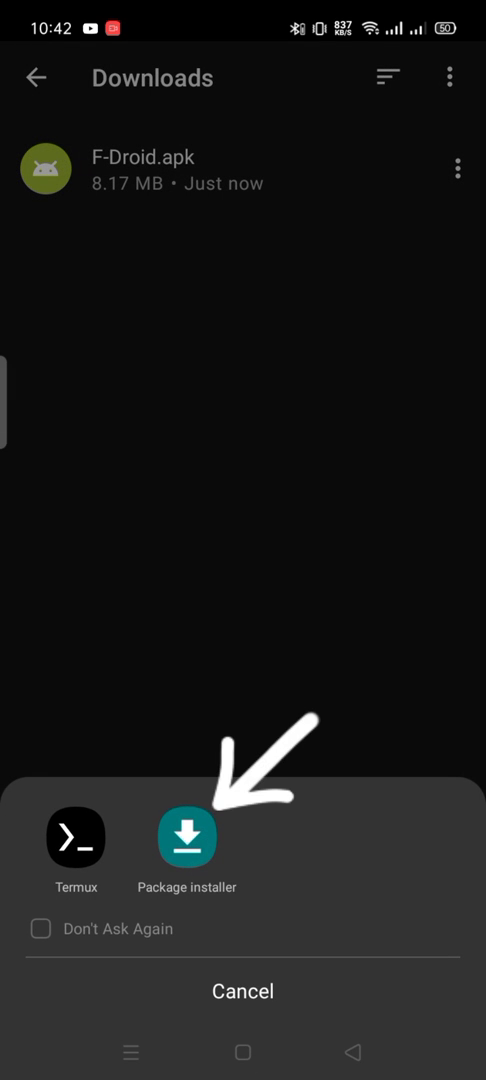
click(186, 835)
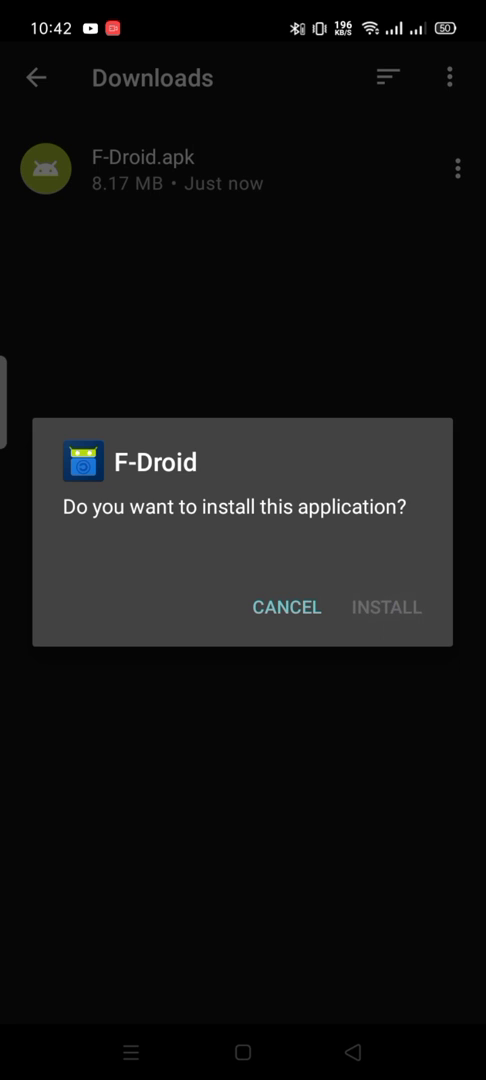
click(386, 607)
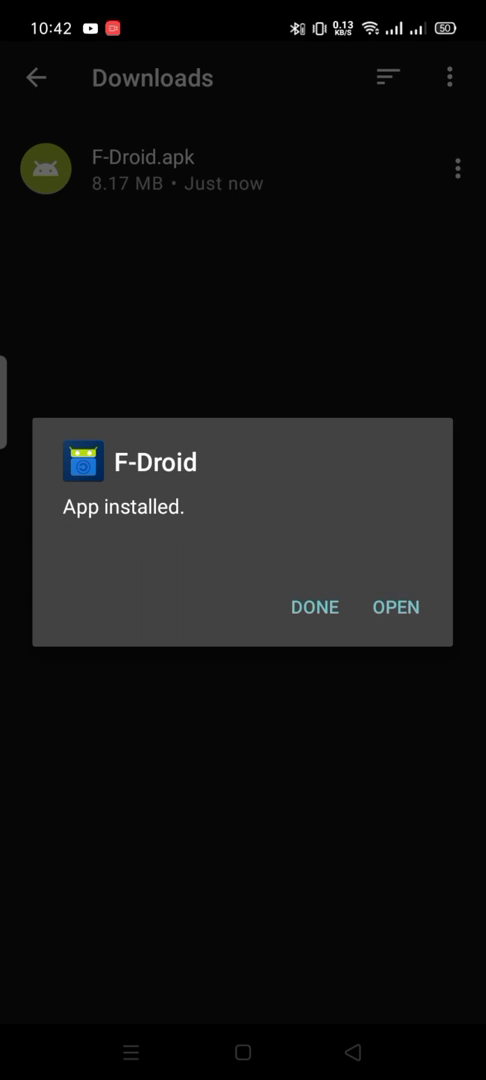
click(396, 607)
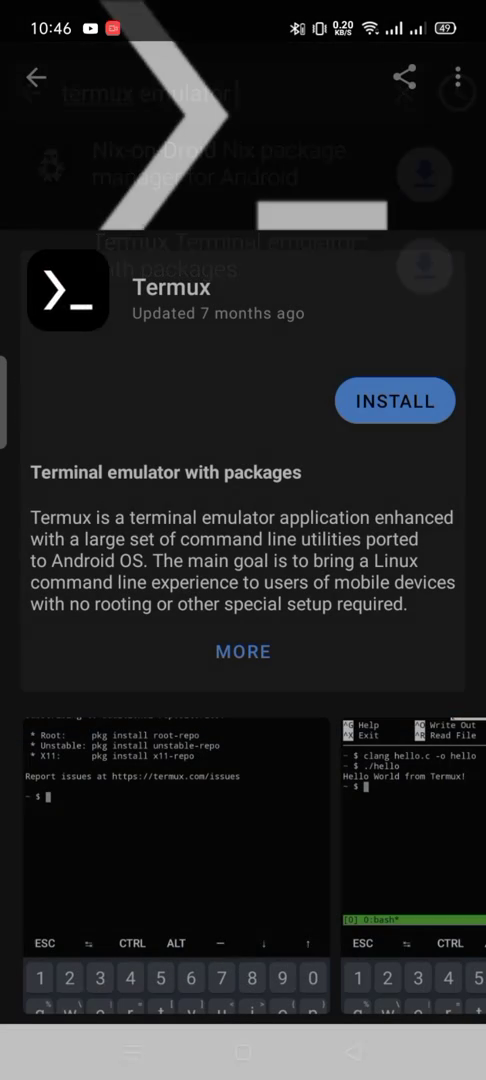
Install Termux from F-Droid, first allowing F-Droid to install apps from this source
click(394, 400)
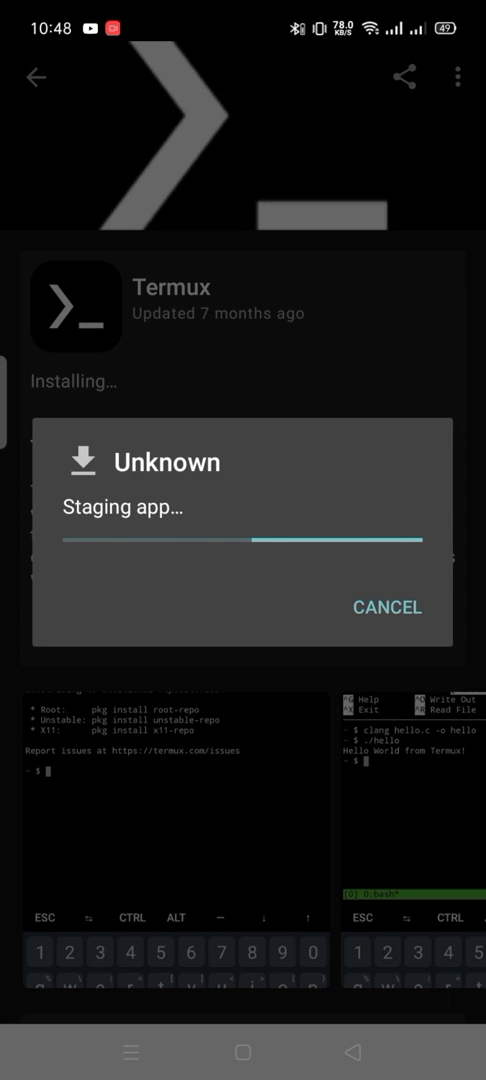
click(381, 607)
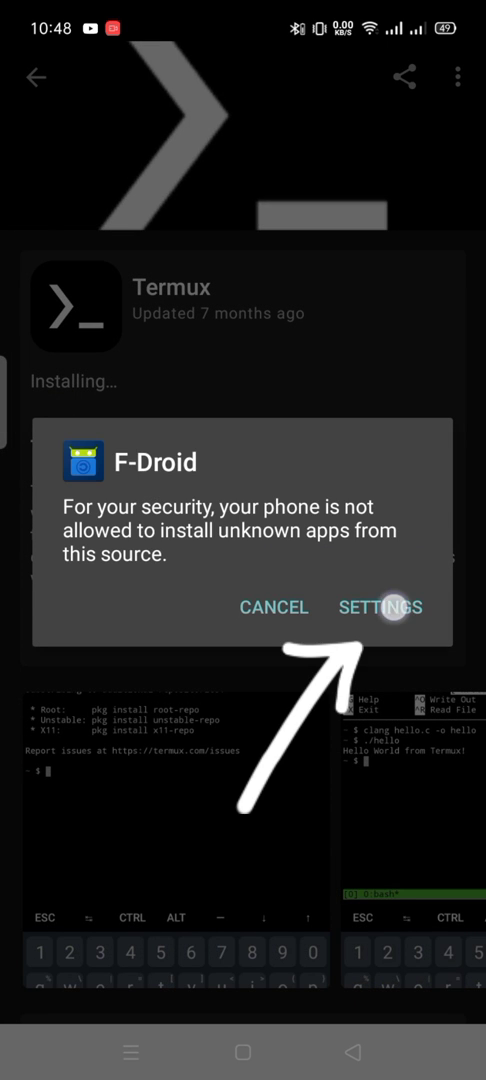
click(380, 607)
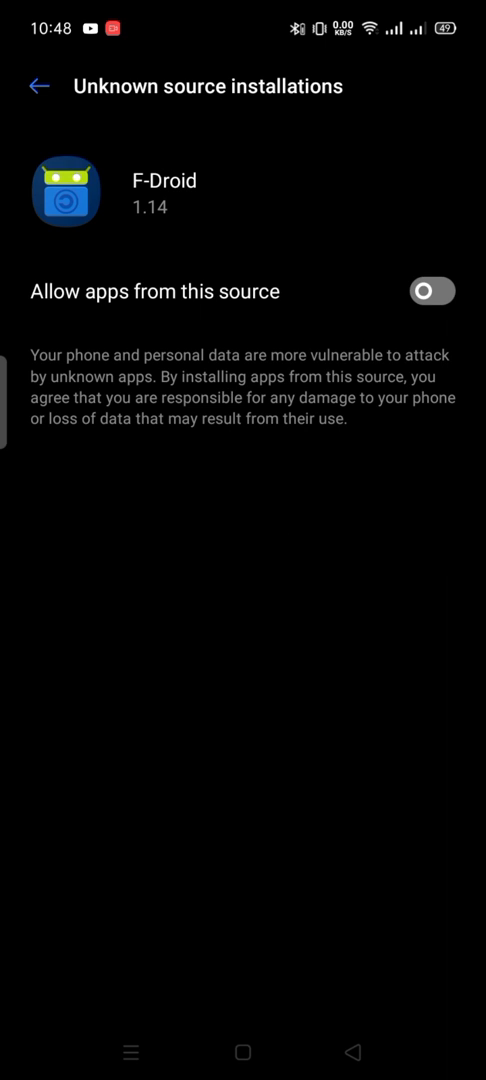
click(429, 291)
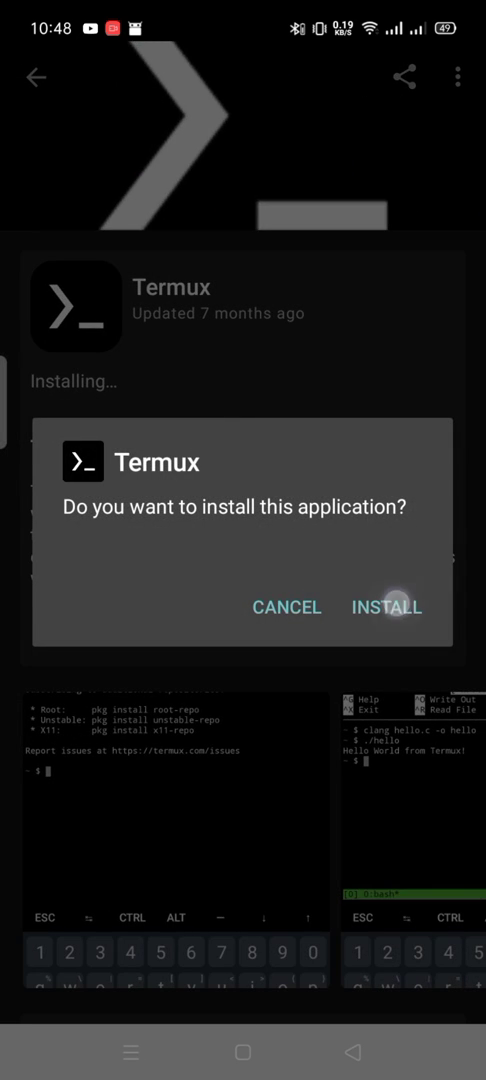
click(386, 607)
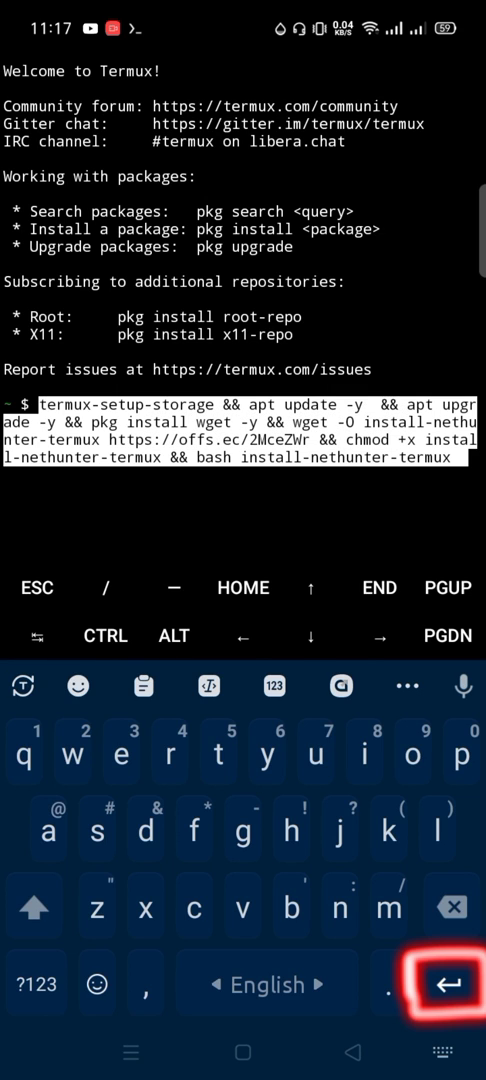
Run the install-nethunter-termux setup command, keeping defaults for the openssl.cnf and motd prompts
key(Enter)
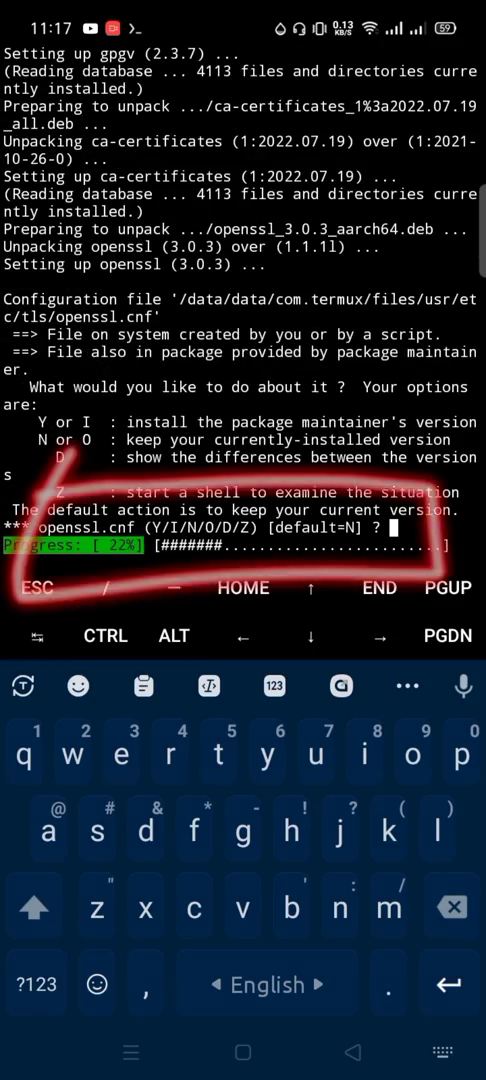
key(Enter)
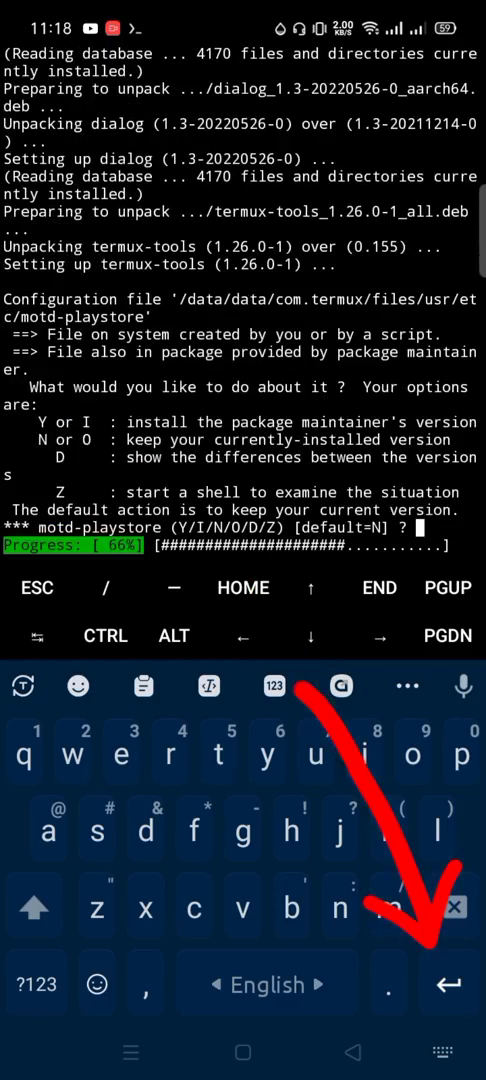
key(Enter)
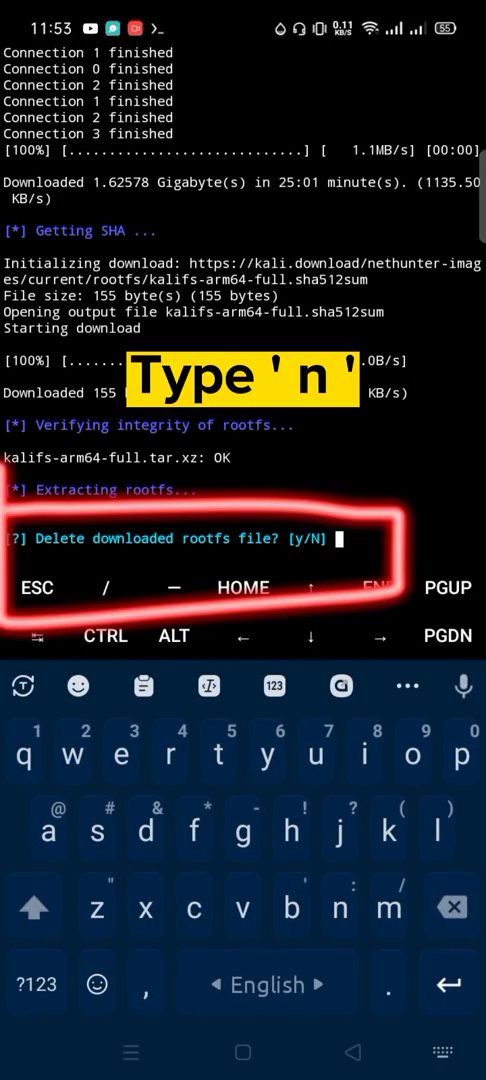
Answer n to keep the downloaded Kali rootfs file after verification
text(n)
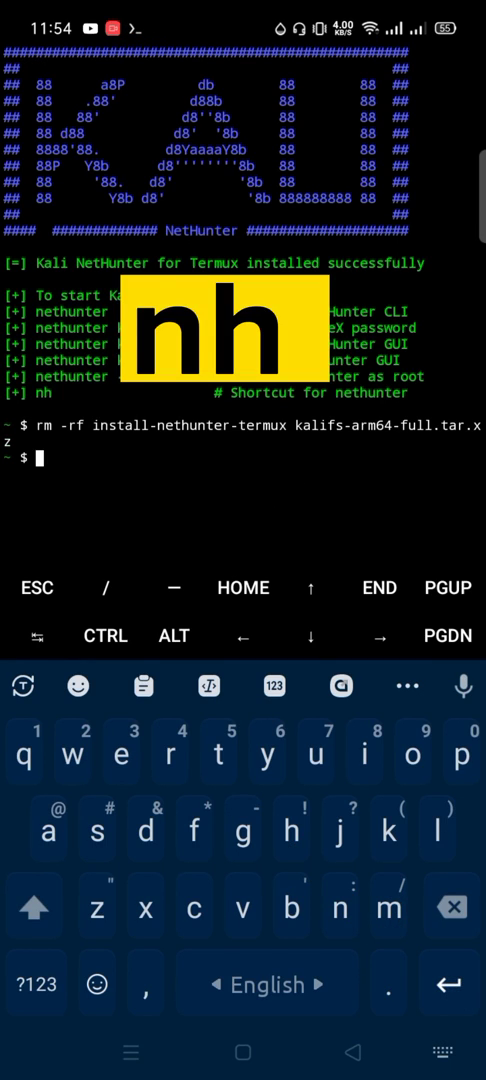
Open the Kali shell with nh, exit back to Termux, and clear the screen
text(nh)
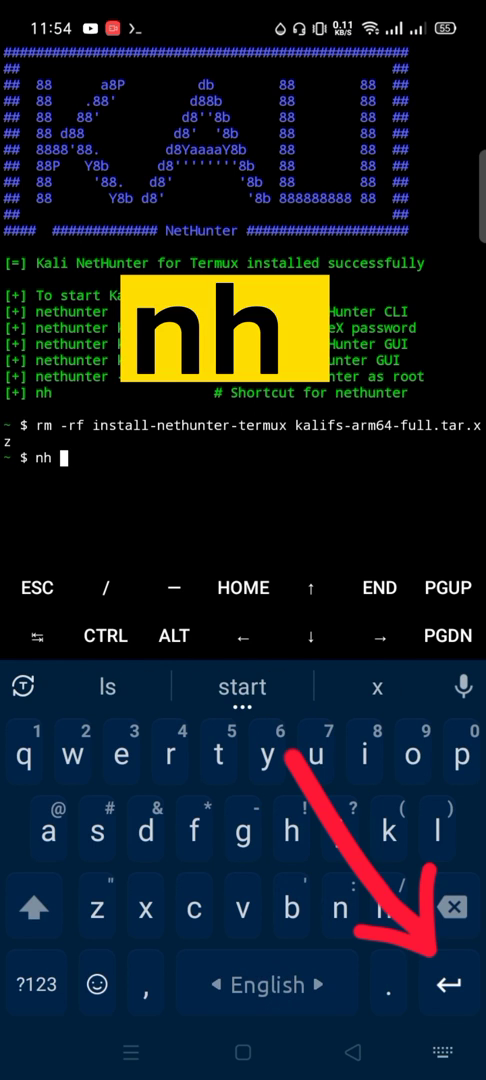
key(Enter)
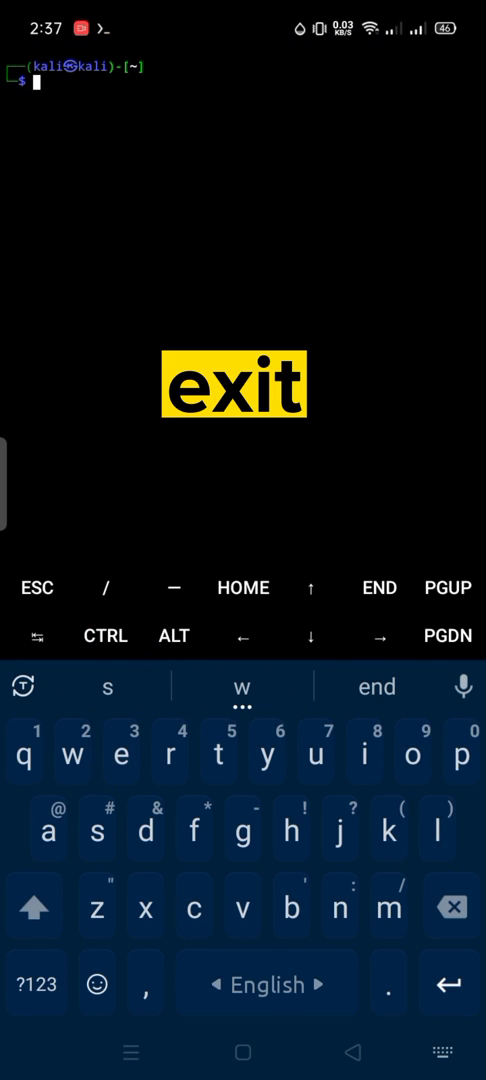
click(216, 755)
text(exit)
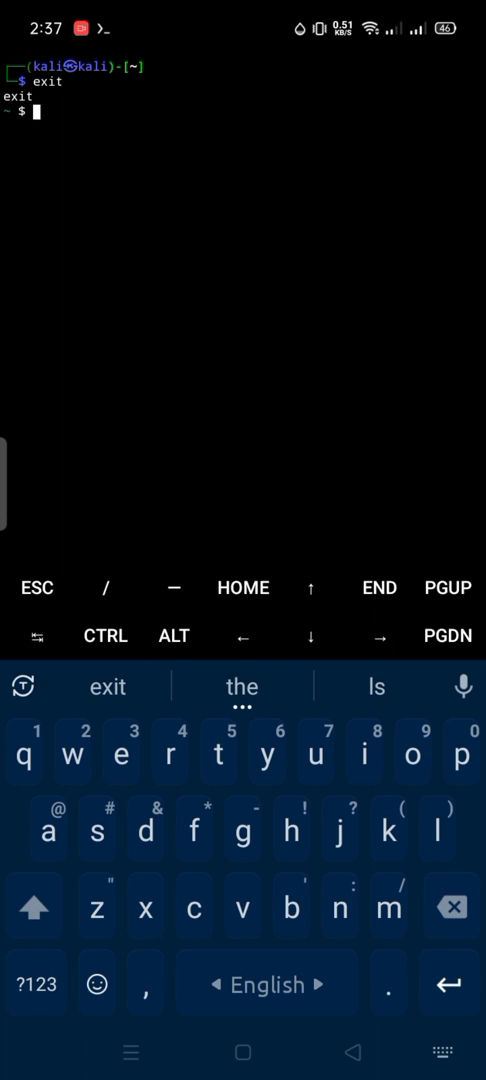
text(clear)
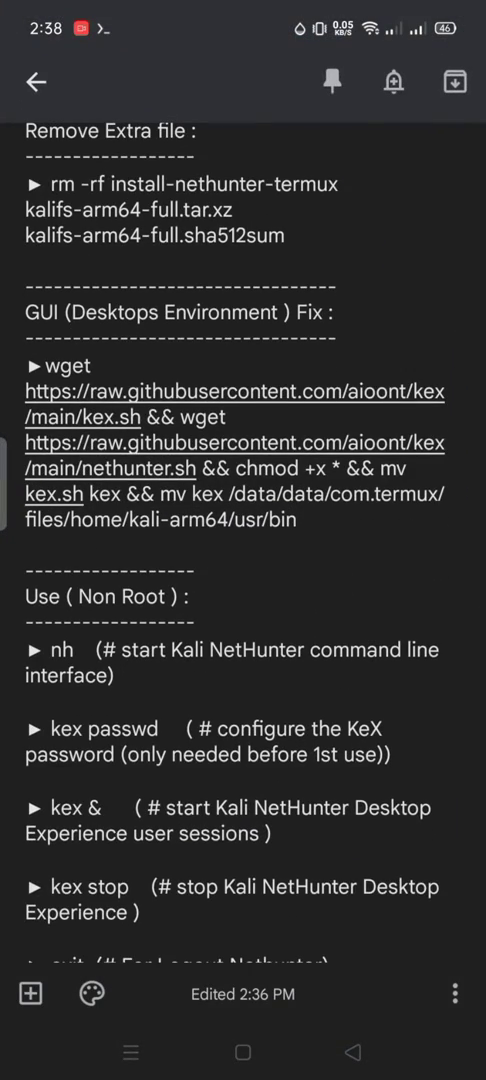
Select and copy the GUI (Desktops Environment) Fix wget command from the Keep note
double_click(60, 365)
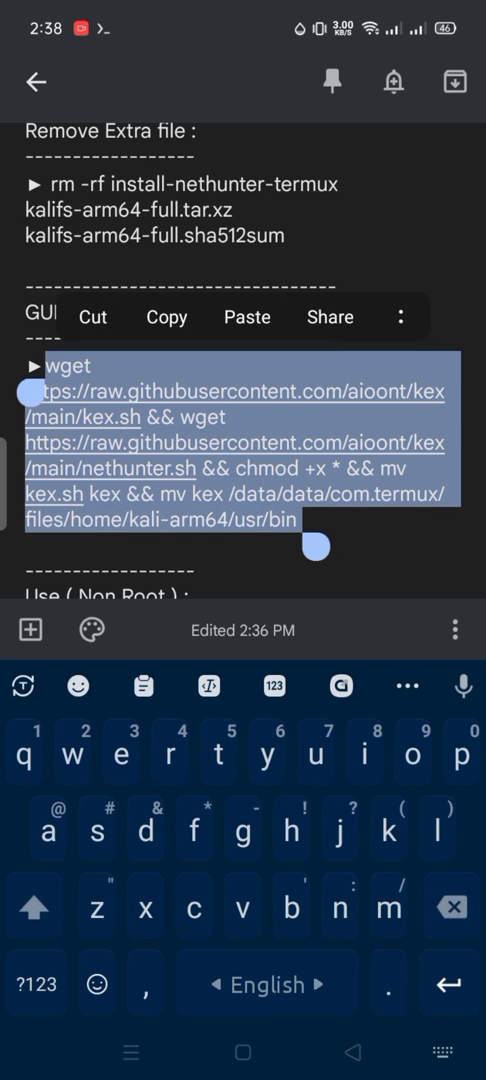
click(166, 317)
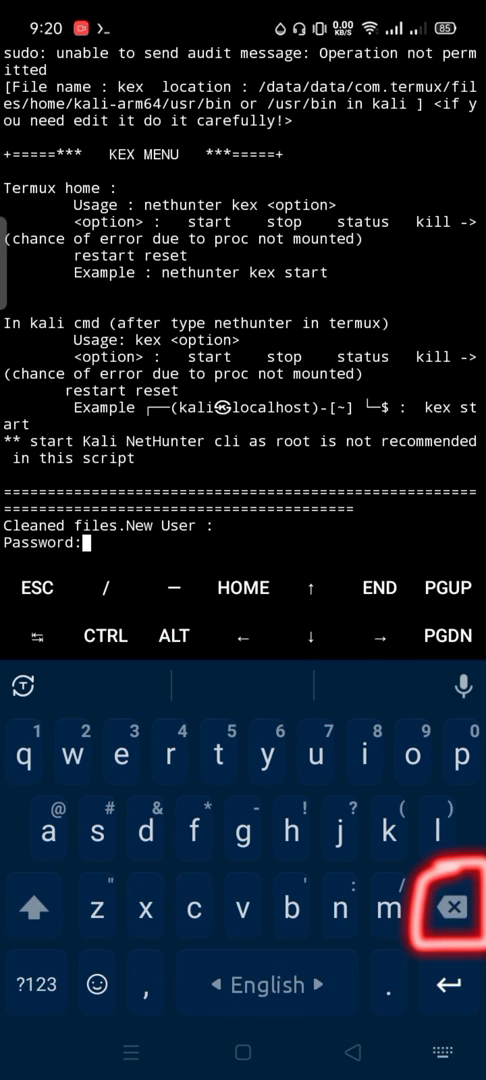
Submit the KeX password, decline a view-only password, and enter nh kex
key(Enter)
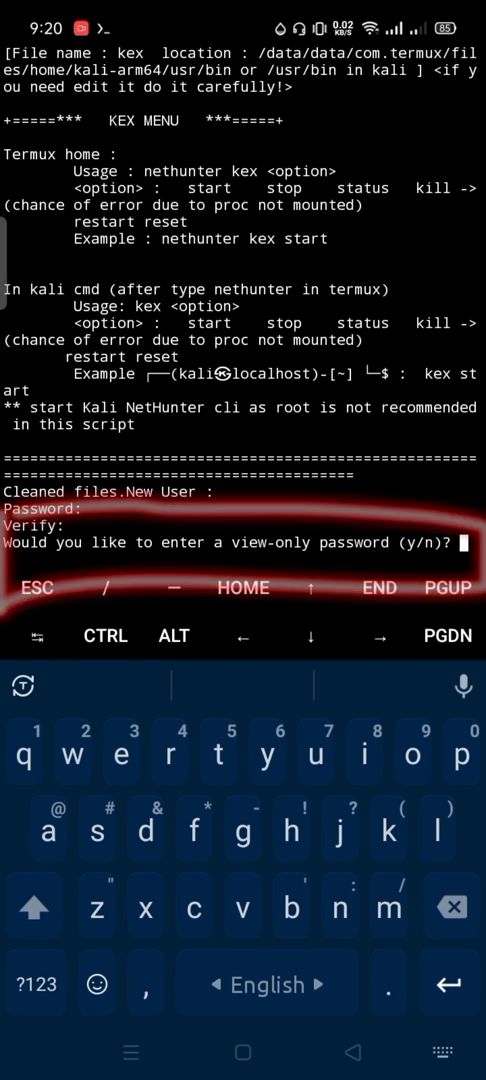
text(n)
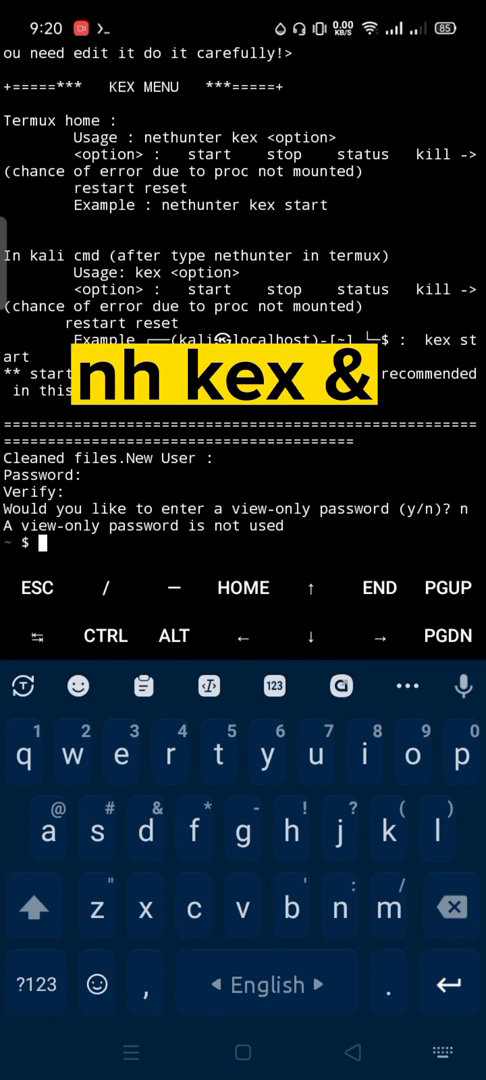
text(nh)
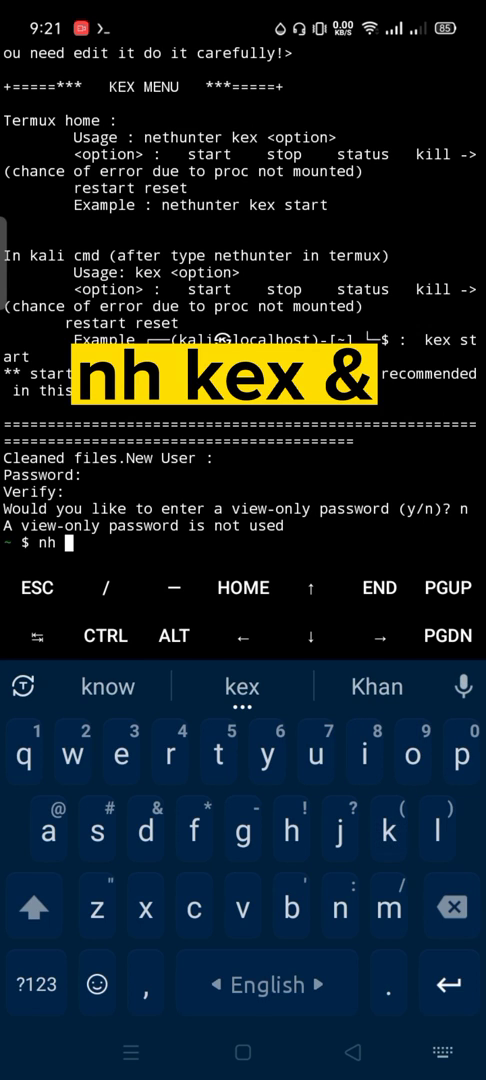
text(kex)
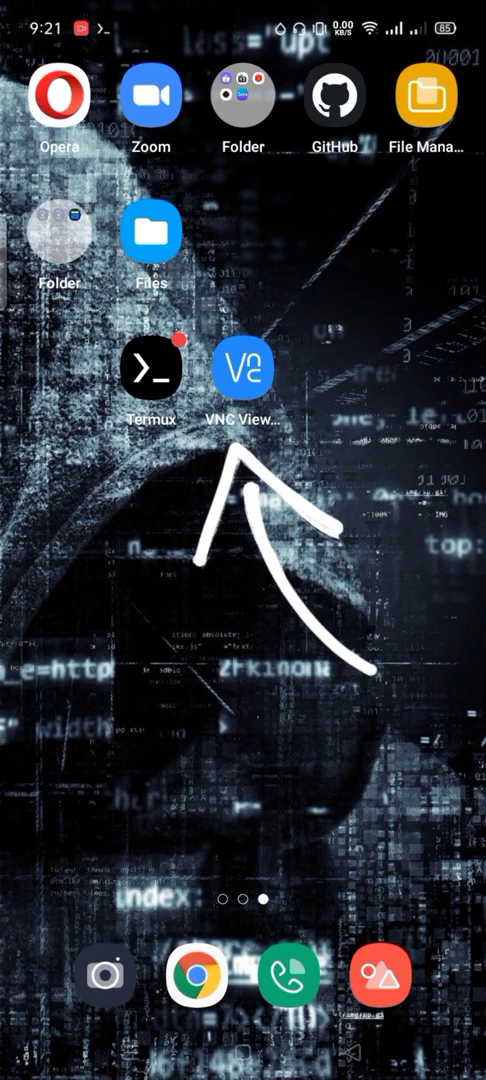
Launch VNC Viewer, skip its welcome screens, and start adding a new connection
click(241, 367)
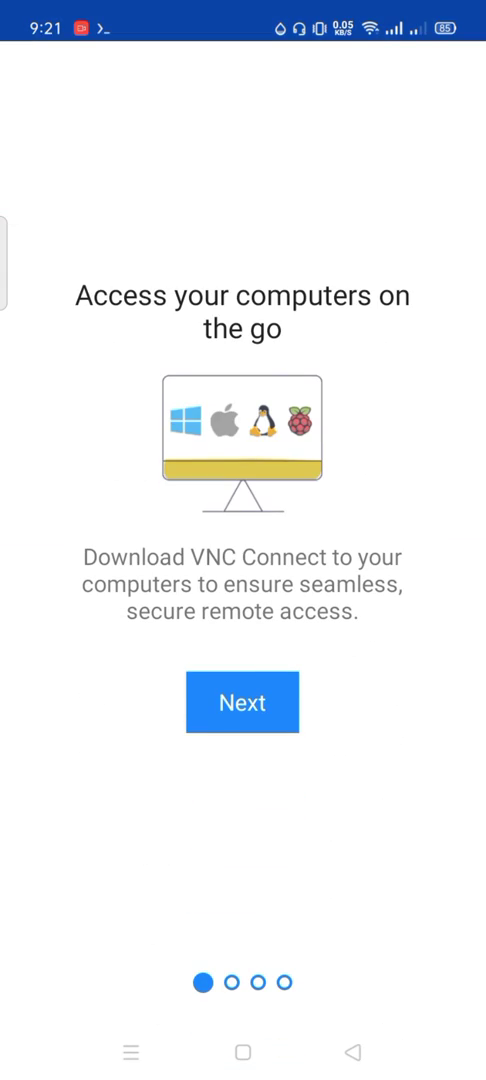
click(242, 701)
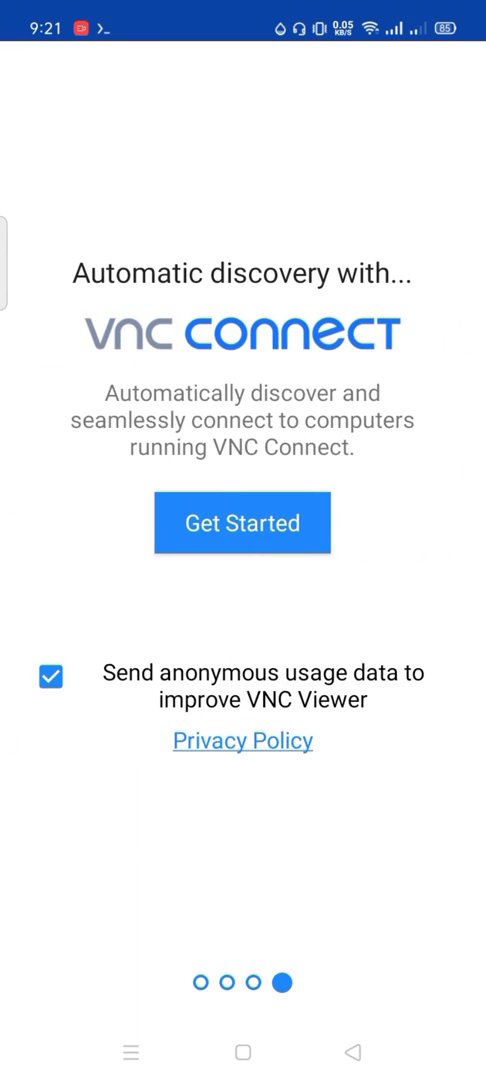
click(242, 522)
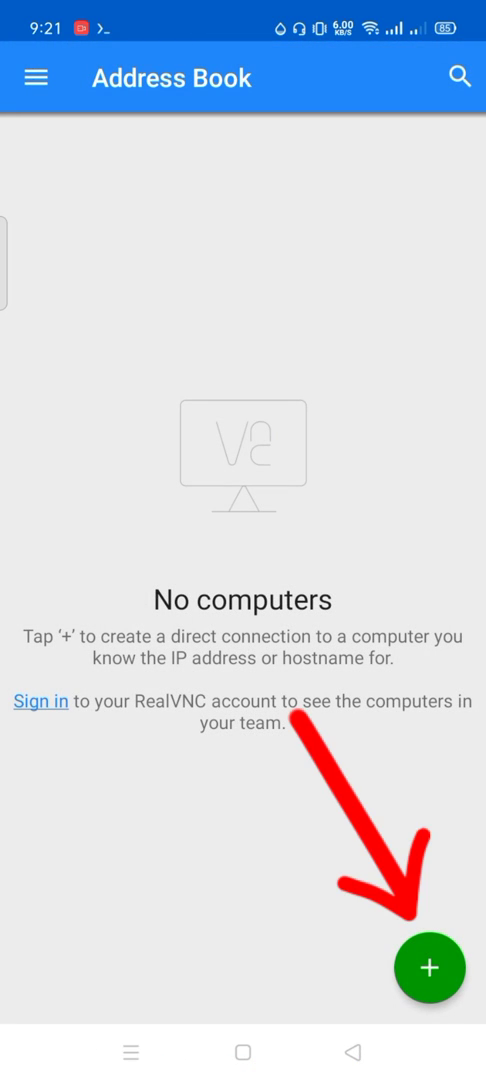
click(430, 967)
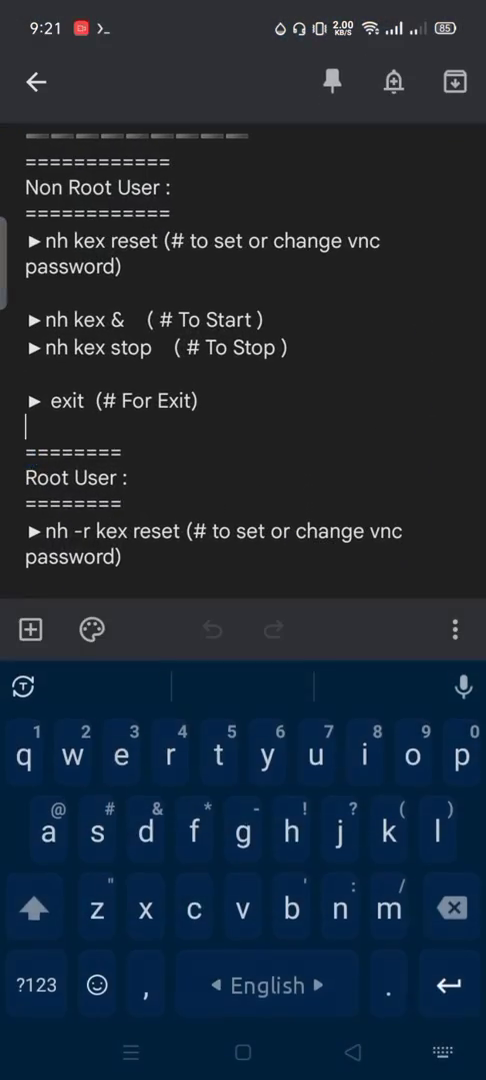
Scroll the Keep note and select the default KeX address 127.0.0.1:5901
scroll(down, 3)
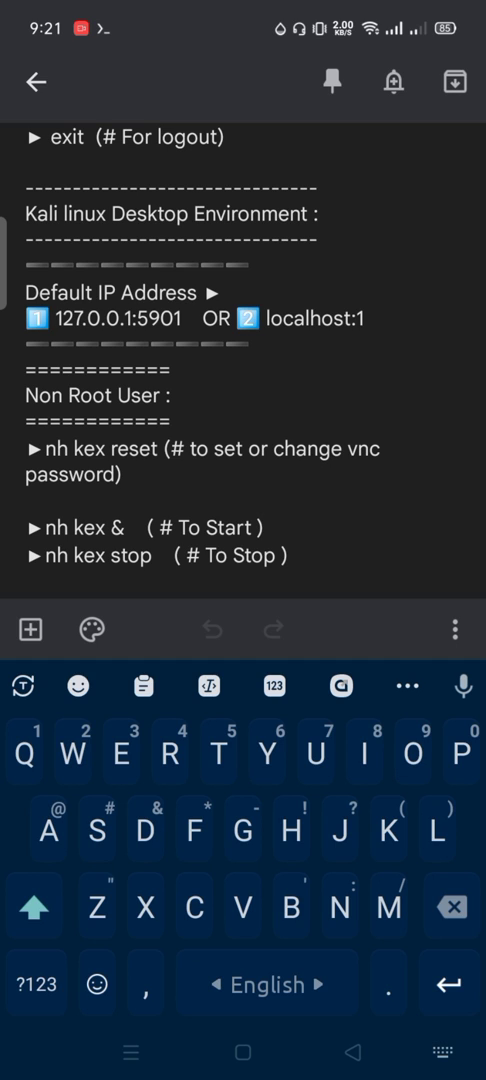
double_click(110, 318)
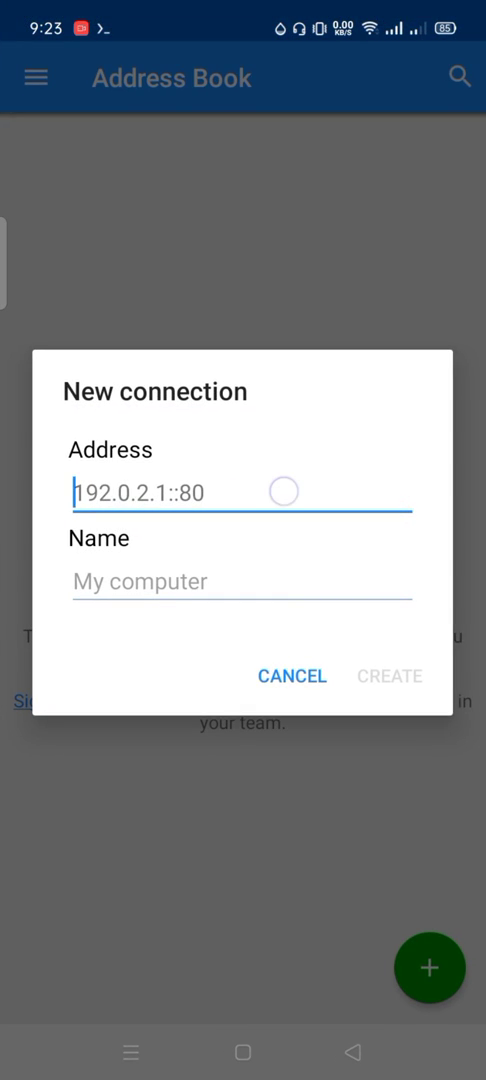
Create a VNC Viewer connection 'Kali Linux' at address 127.0.0.1:5901
text(127.0.0.1:5901)
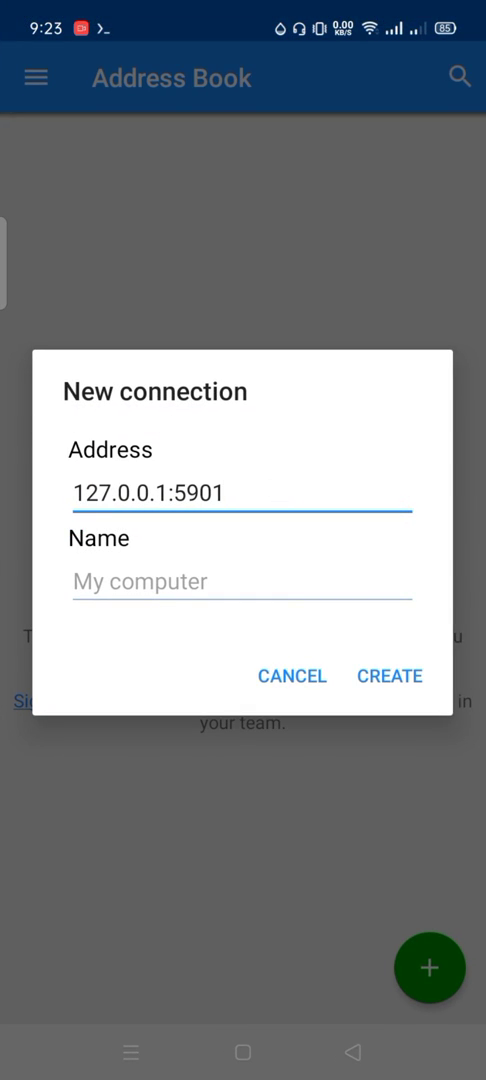
text(Kali)
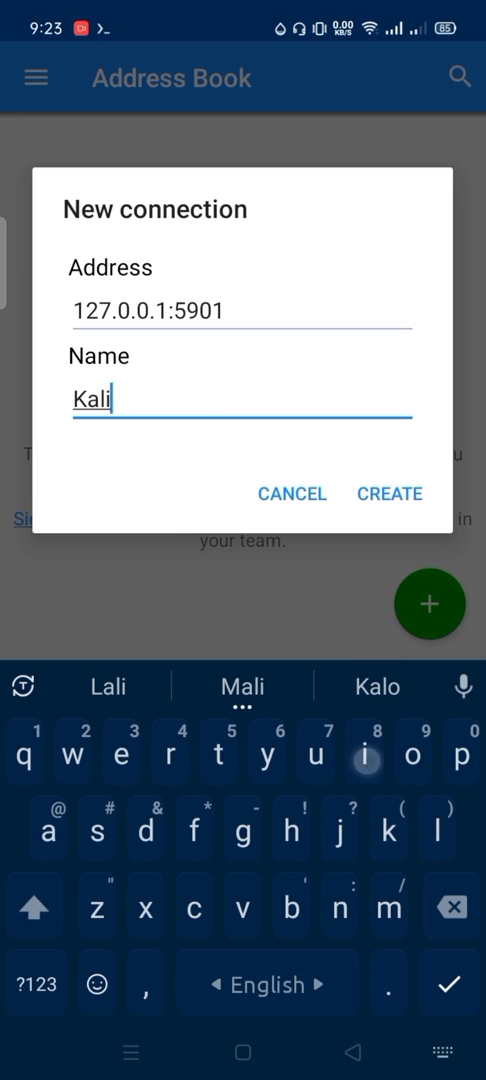
text(Linux)
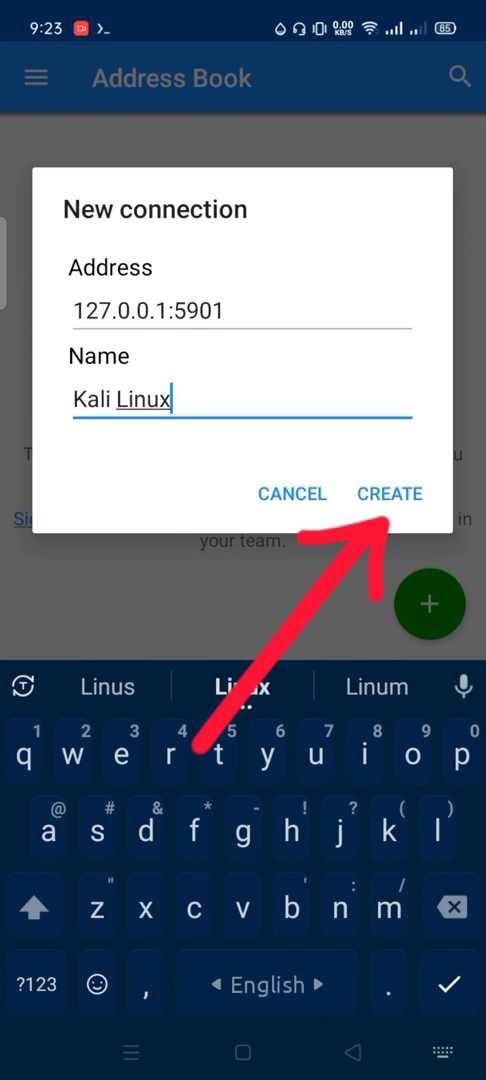
click(390, 493)
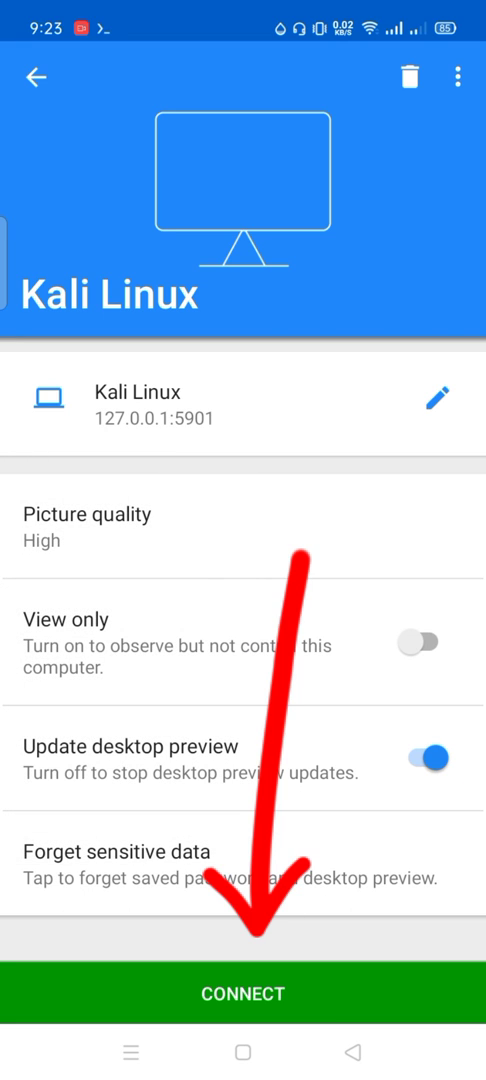
Connect to Kali Linux, accept the unencrypted warning, and enter the VNC password
click(243, 993)
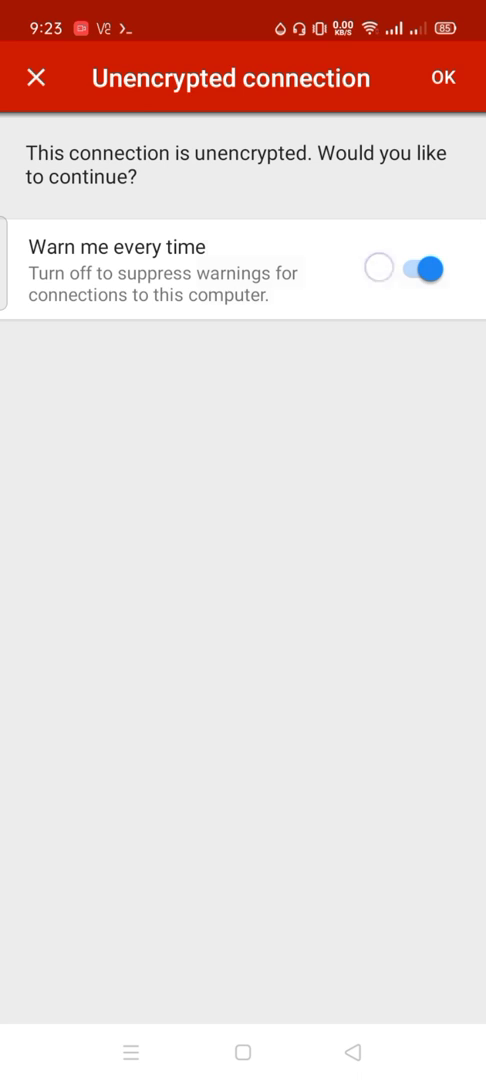
click(444, 78)
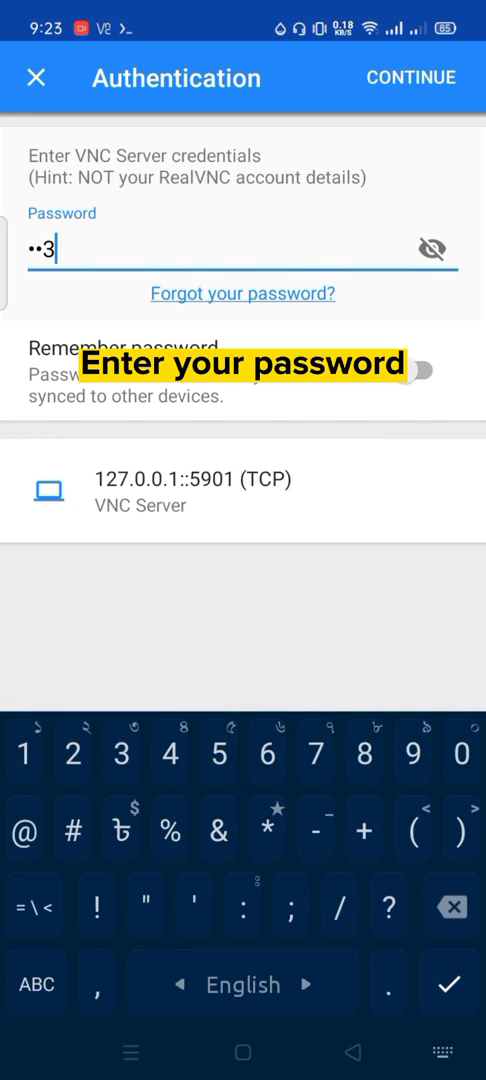
text(6)
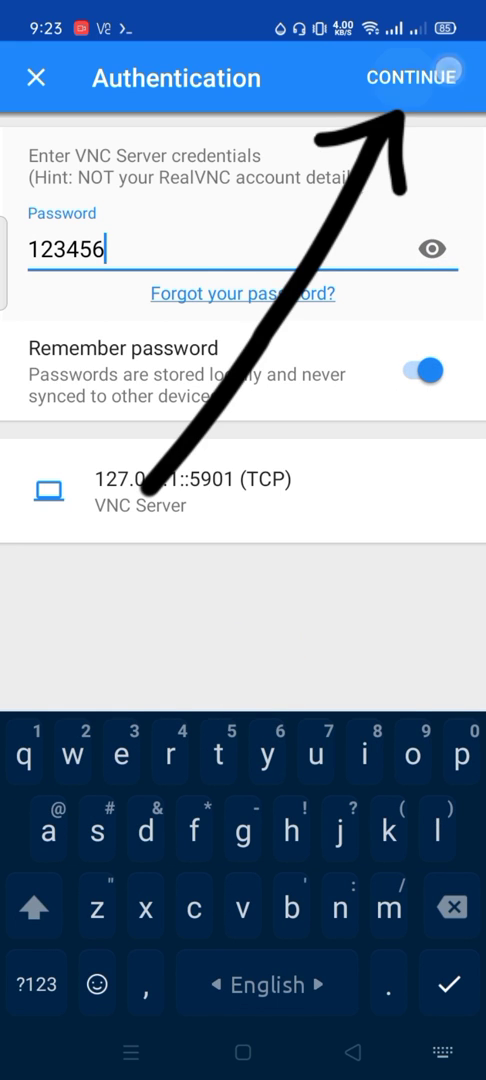
click(415, 78)
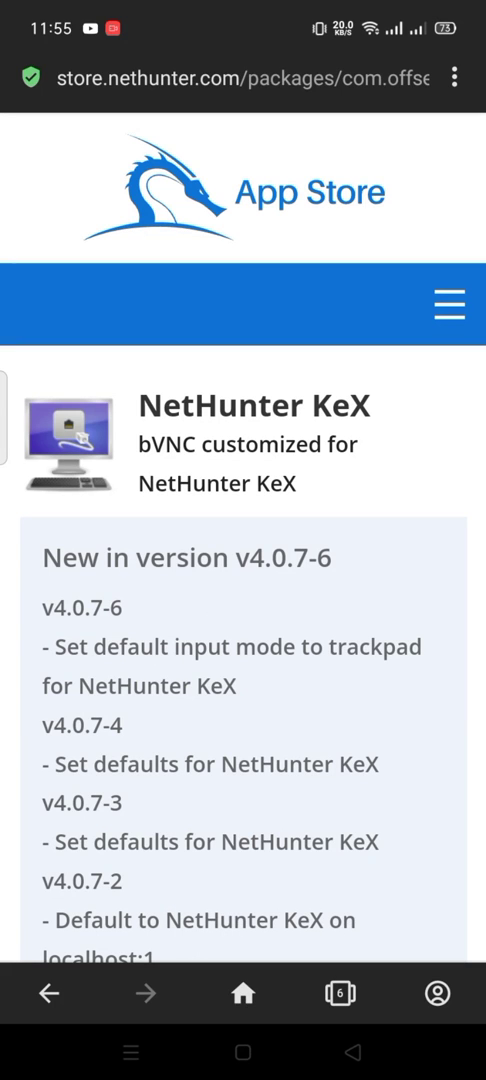
Download the NetHunter KeX APK from Packages and open it from the download notification
scroll(down, 3)
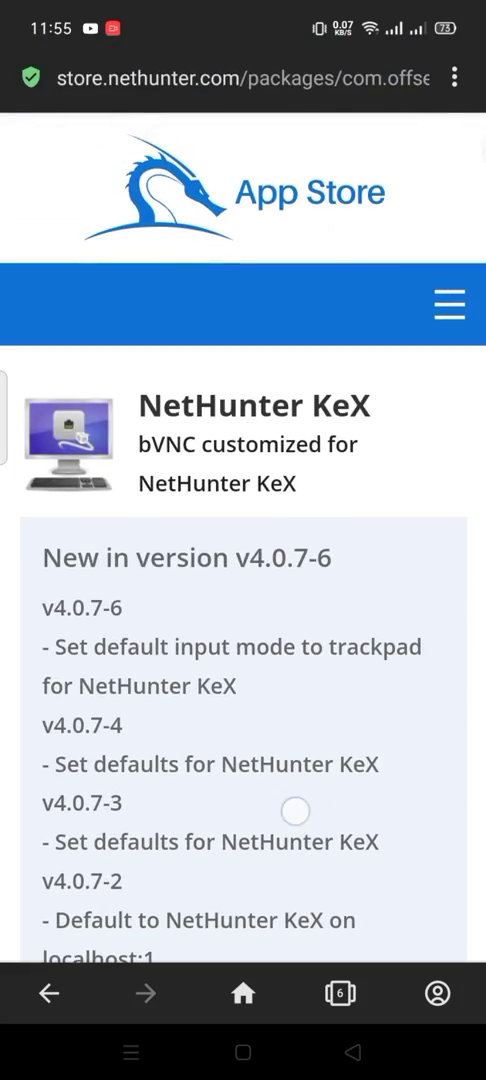
scroll(down, 3)
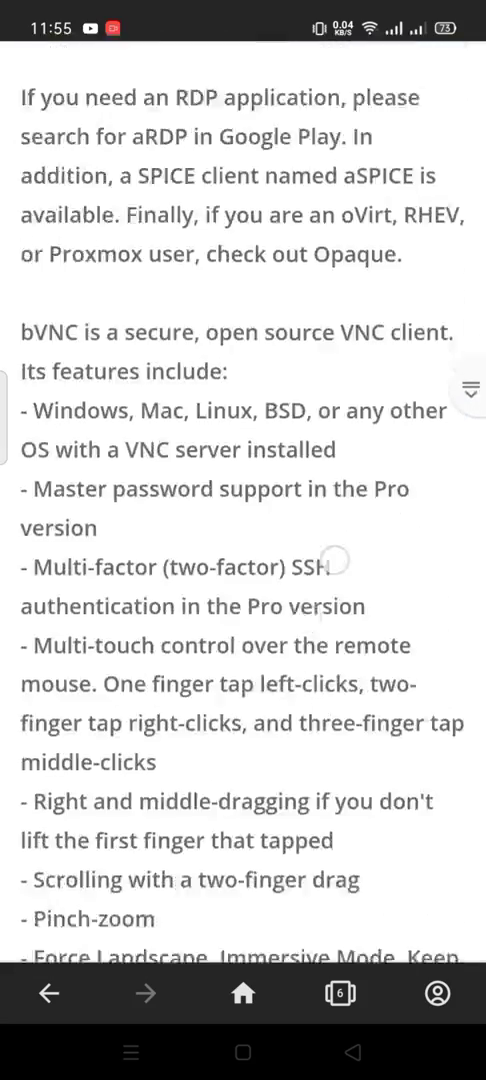
scroll(down, 3)
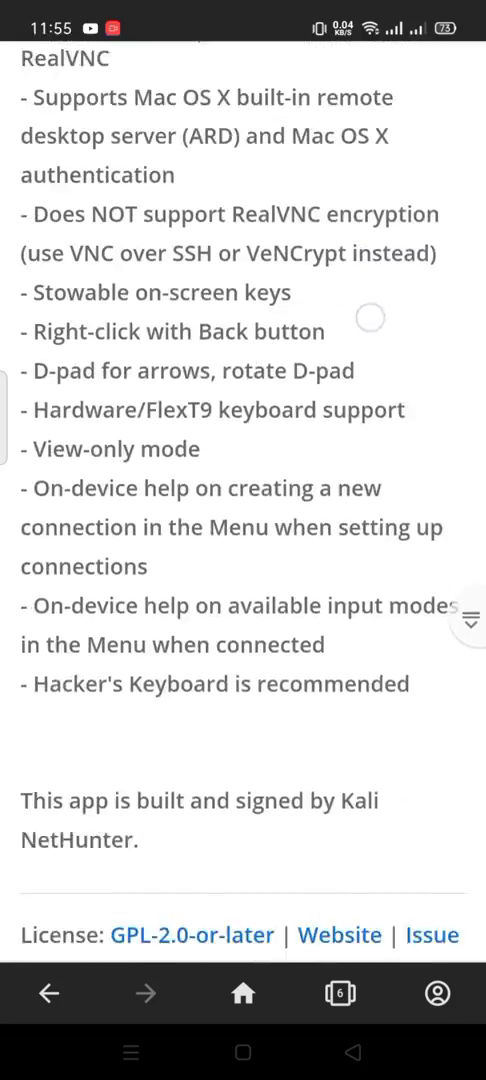
scroll(down, 3)
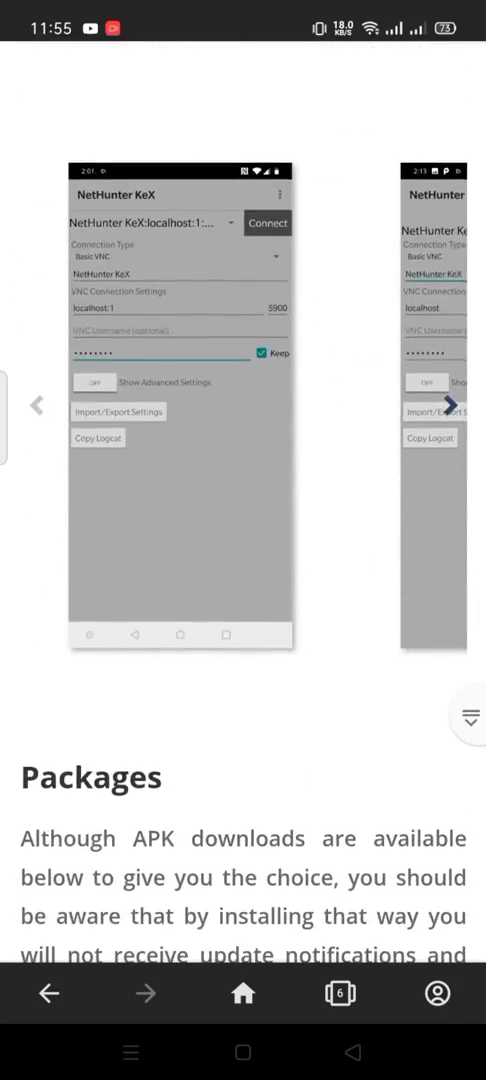
scroll(down, 3)
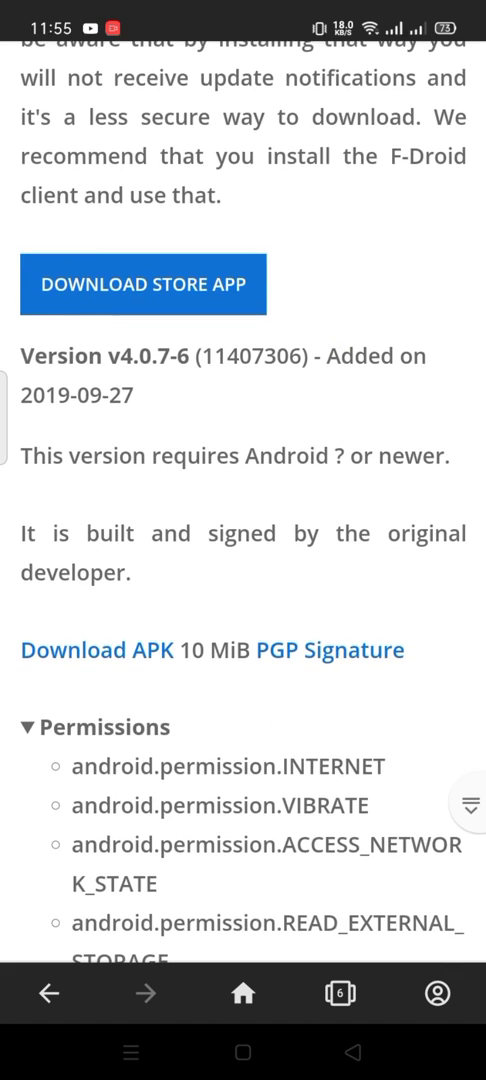
scroll(down, 3)
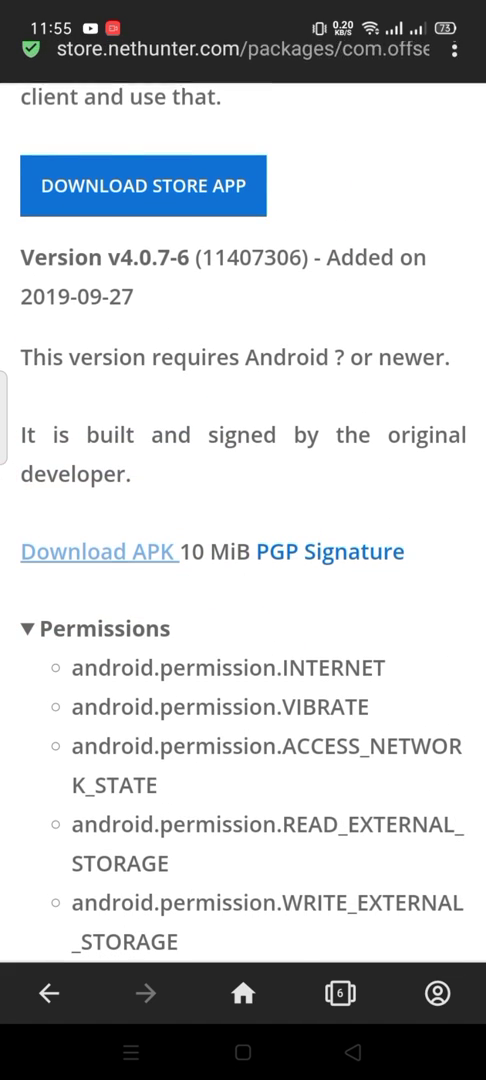
click(98, 551)
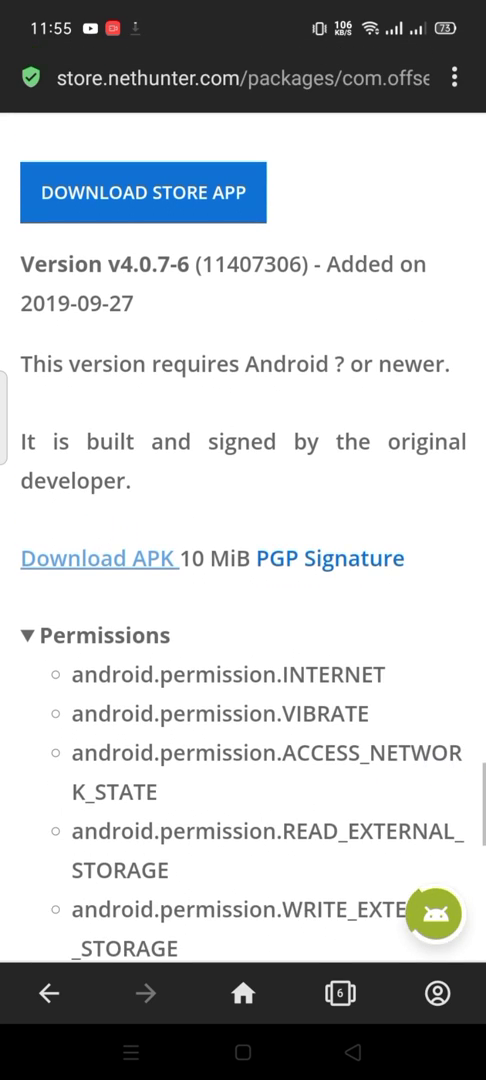
click(98, 558)
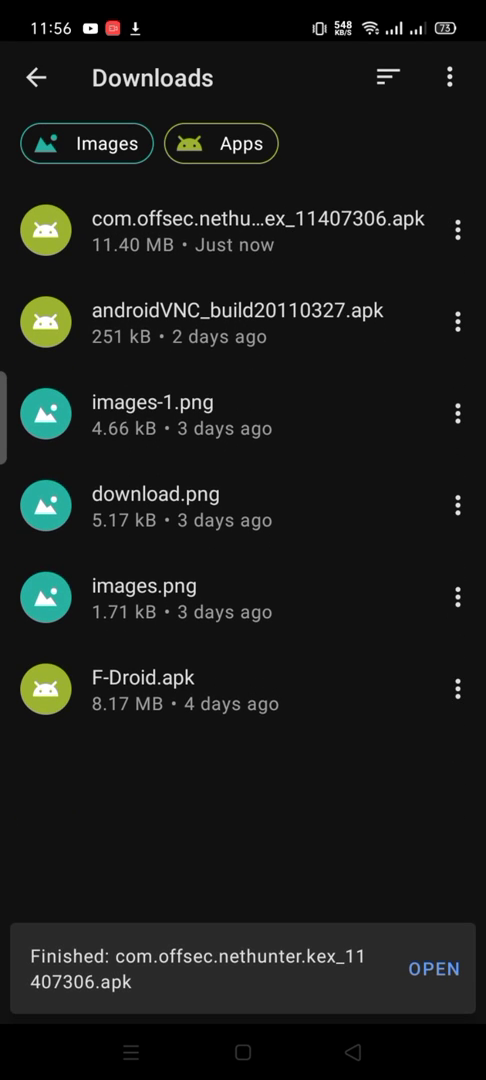
Install com.offsec.nethunter.kex APK via Package installer and open NetHunter KeX
click(434, 968)
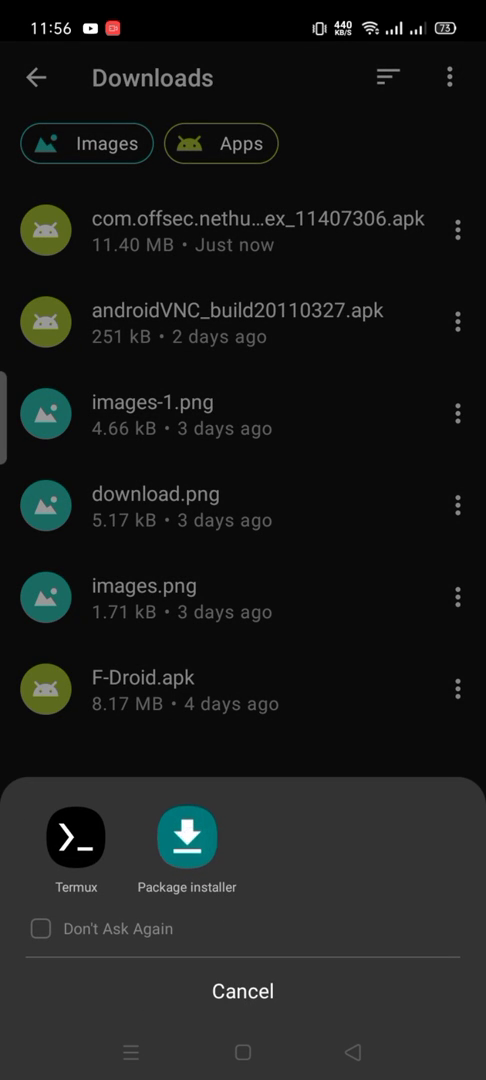
click(187, 836)
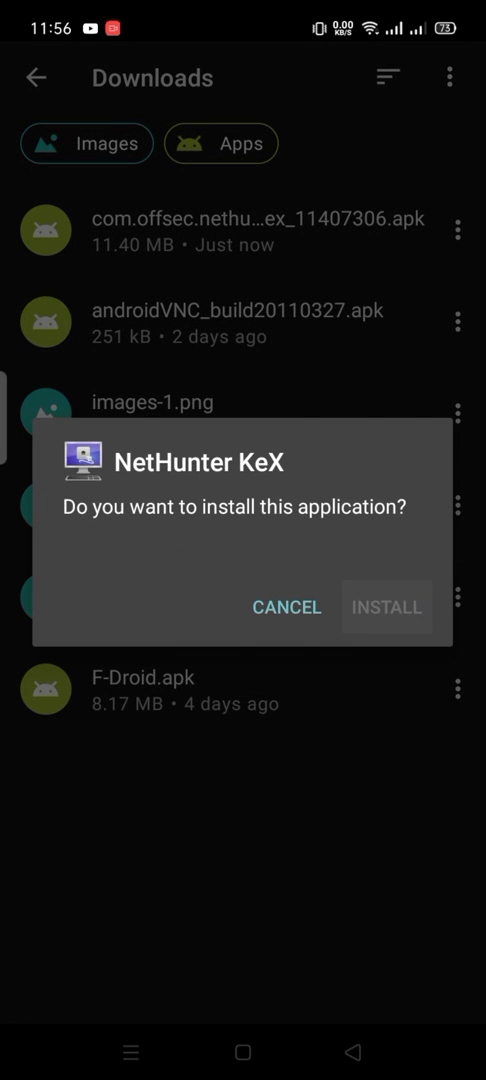
click(387, 607)
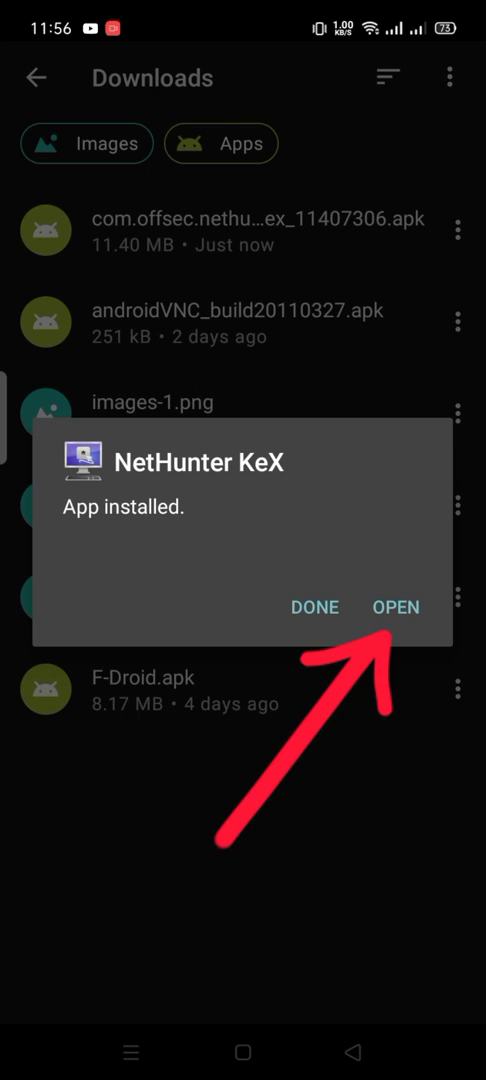
click(396, 607)
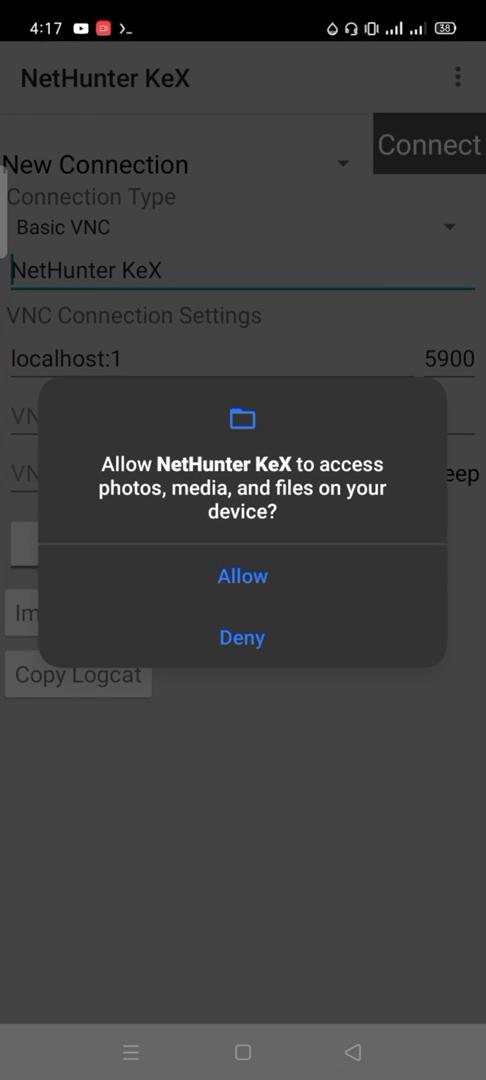
Allow file access, enter the VNC password, and connect to localhost:1
click(242, 575)
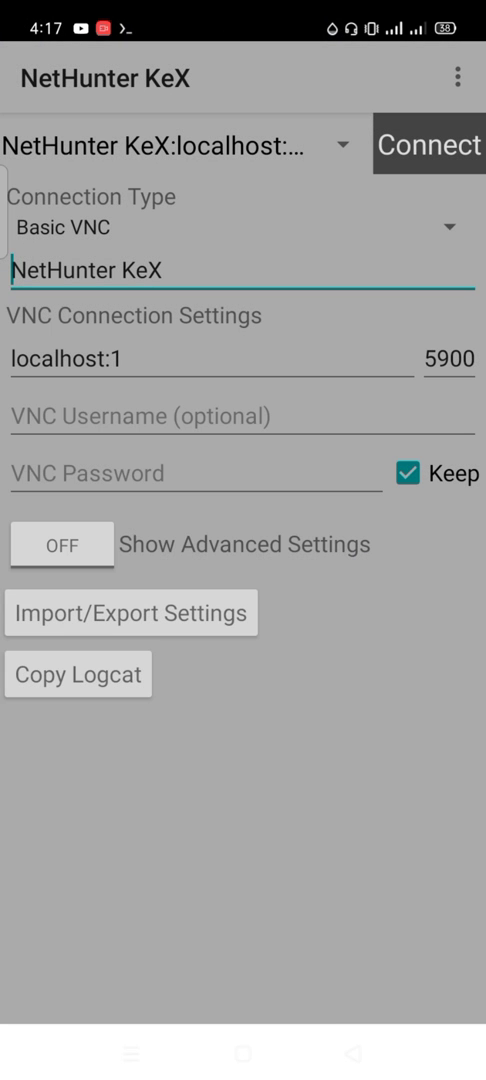
click(196, 473)
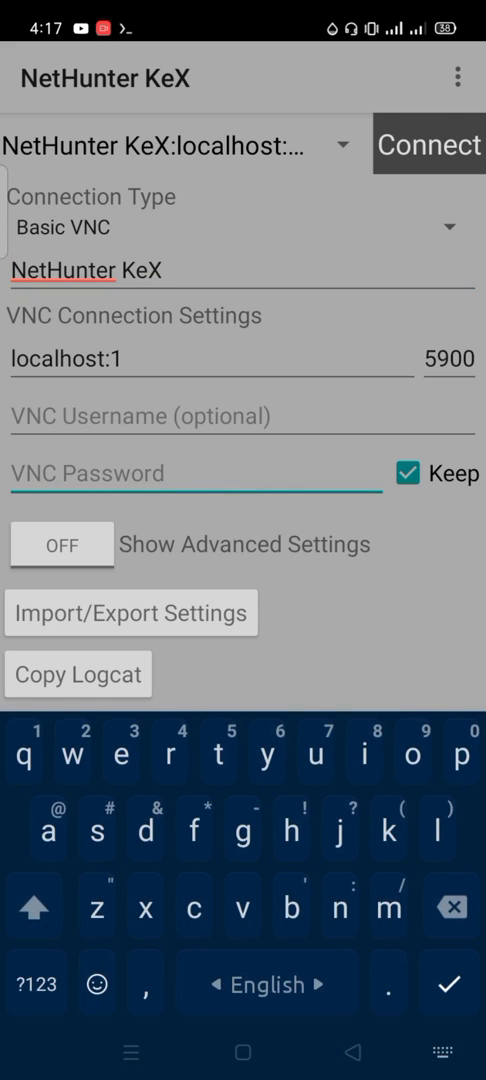
text(3)
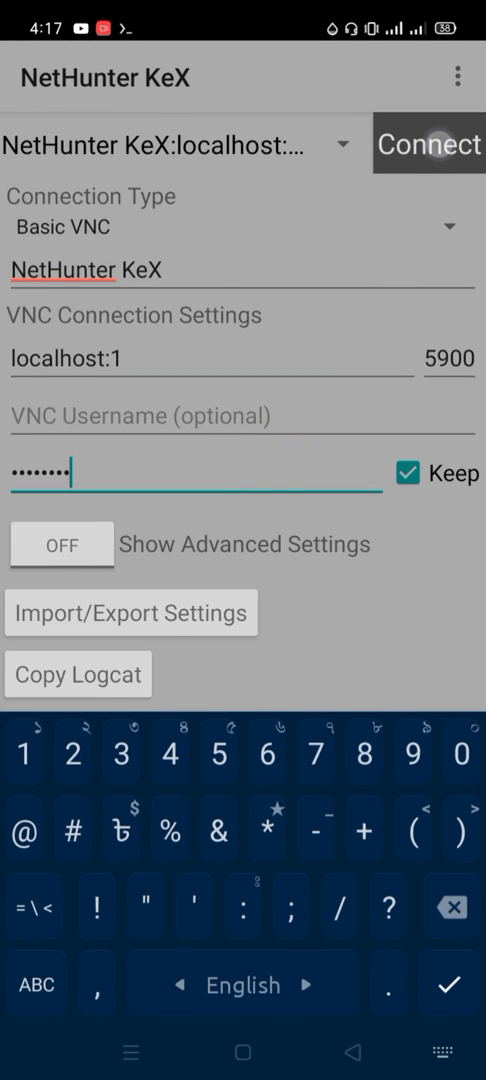
click(429, 143)
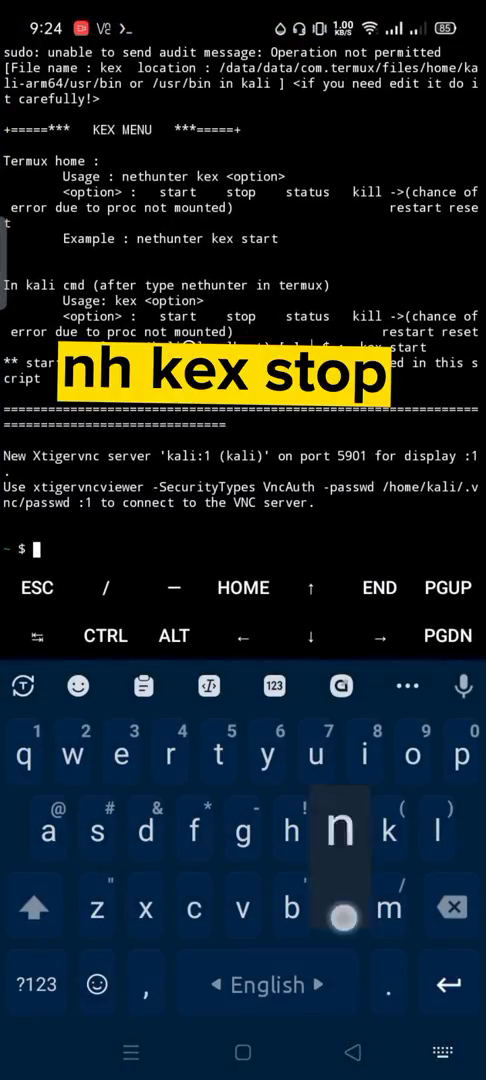
Run 'nh kex stop' in Termux to stop the KeX server
text(nh kex)
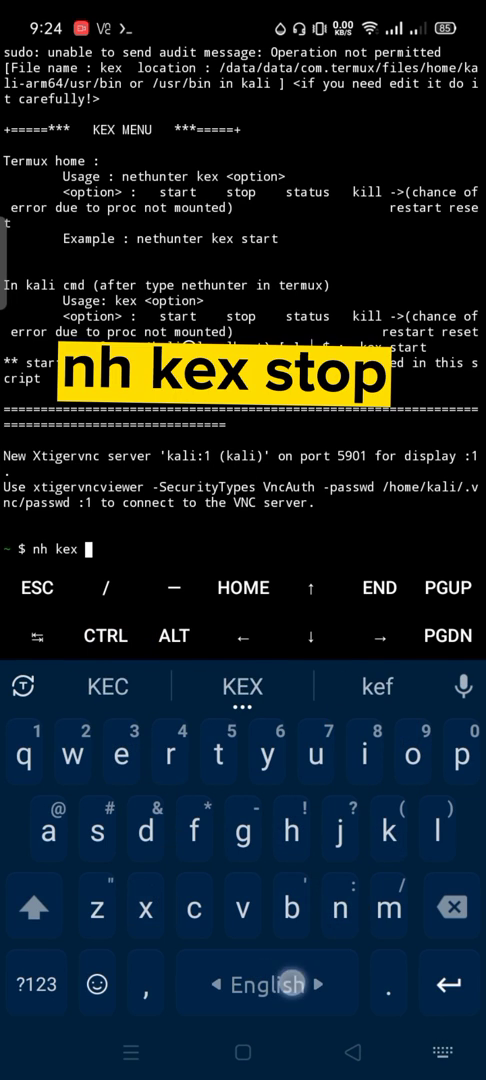
text(stop)
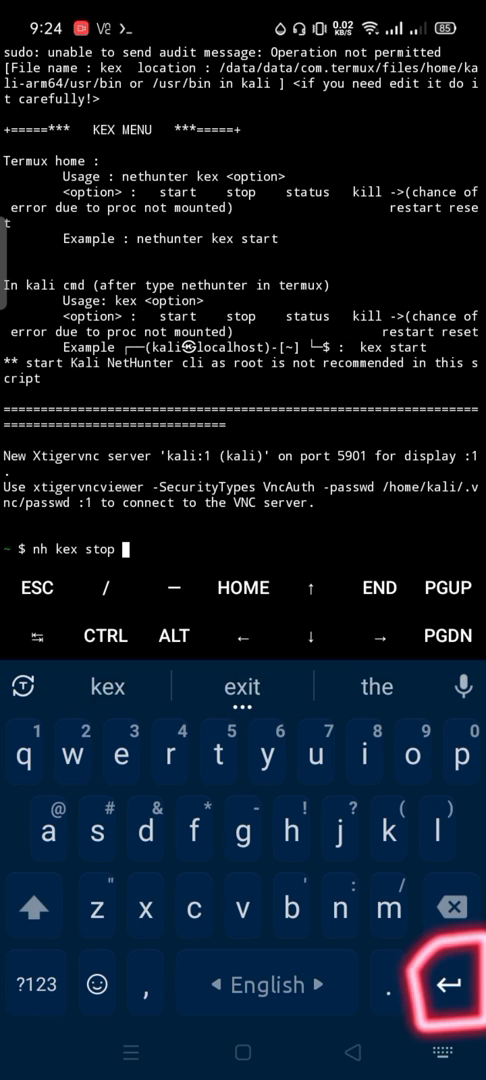
key(Enter)
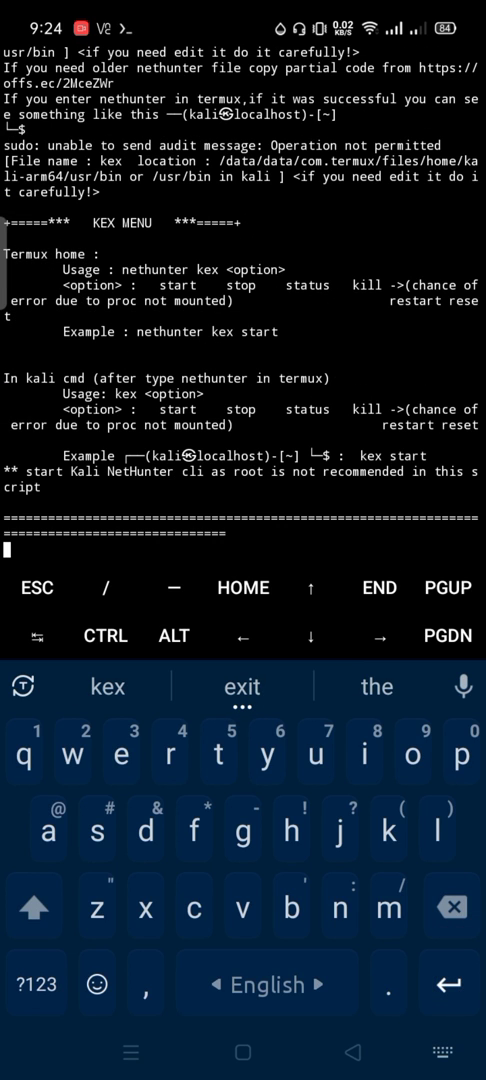